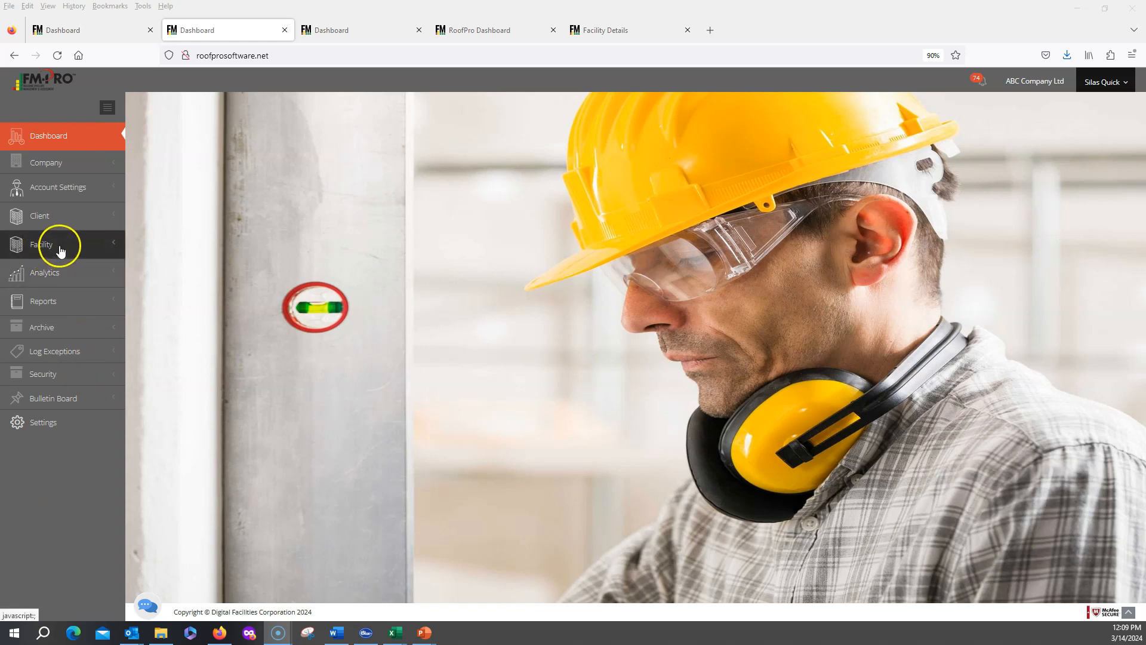
Expand Facility in the sidebar to show Facility Map, Facility Details, Structural Frame and Manage Files.
left_click(41, 244)
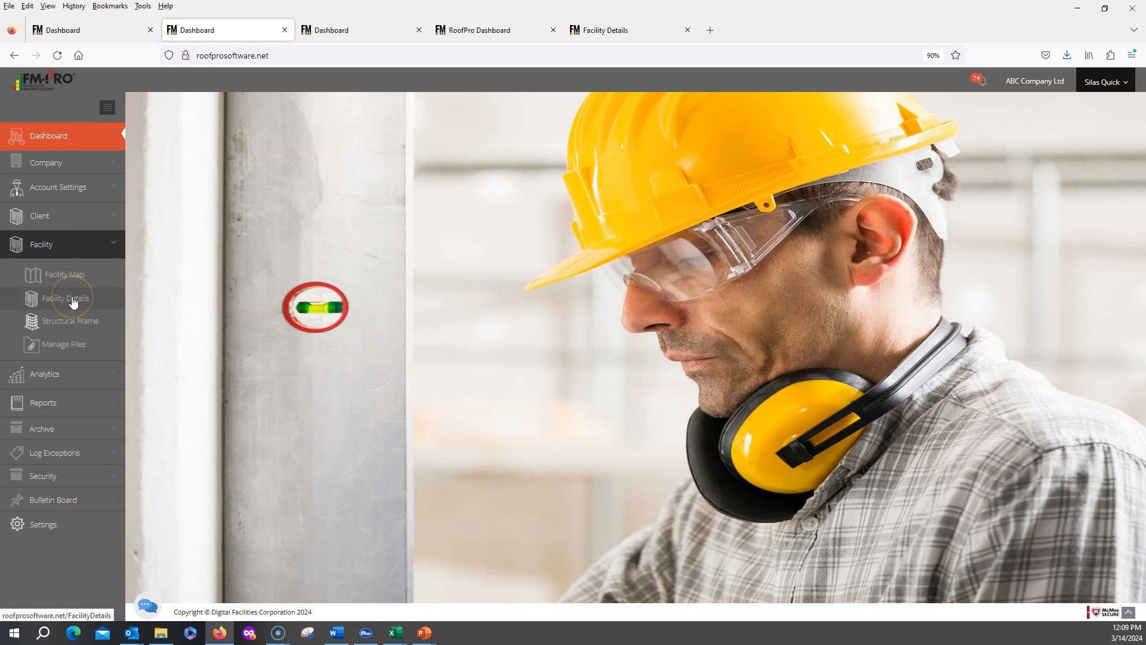
mouse_move(64, 273)
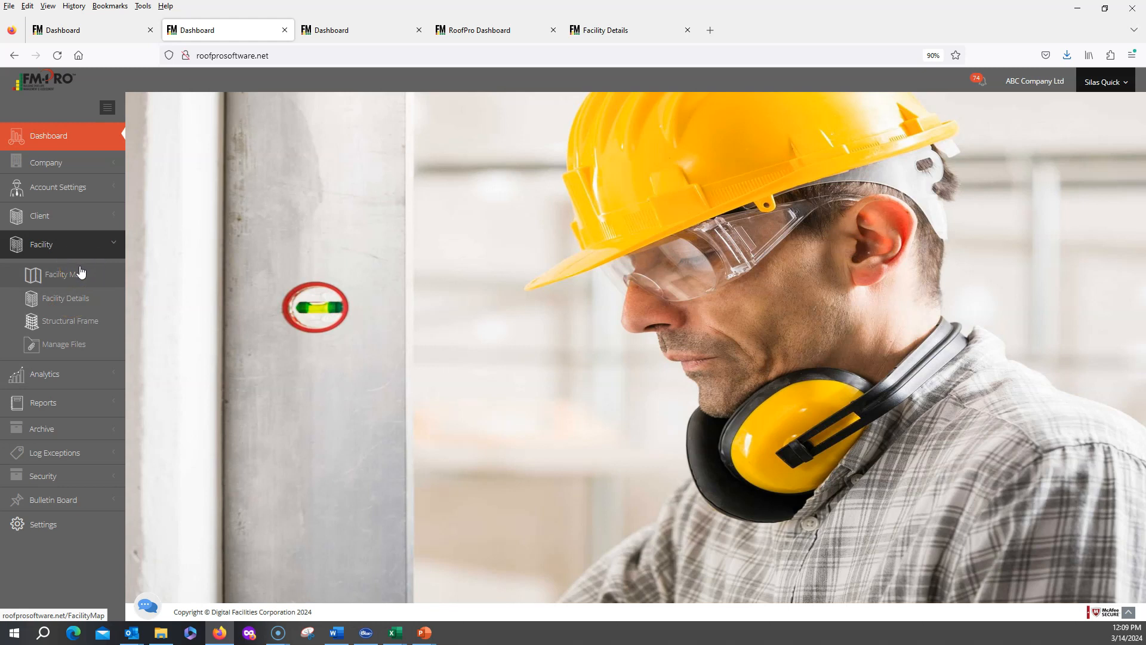
mouse_move(18, 512)
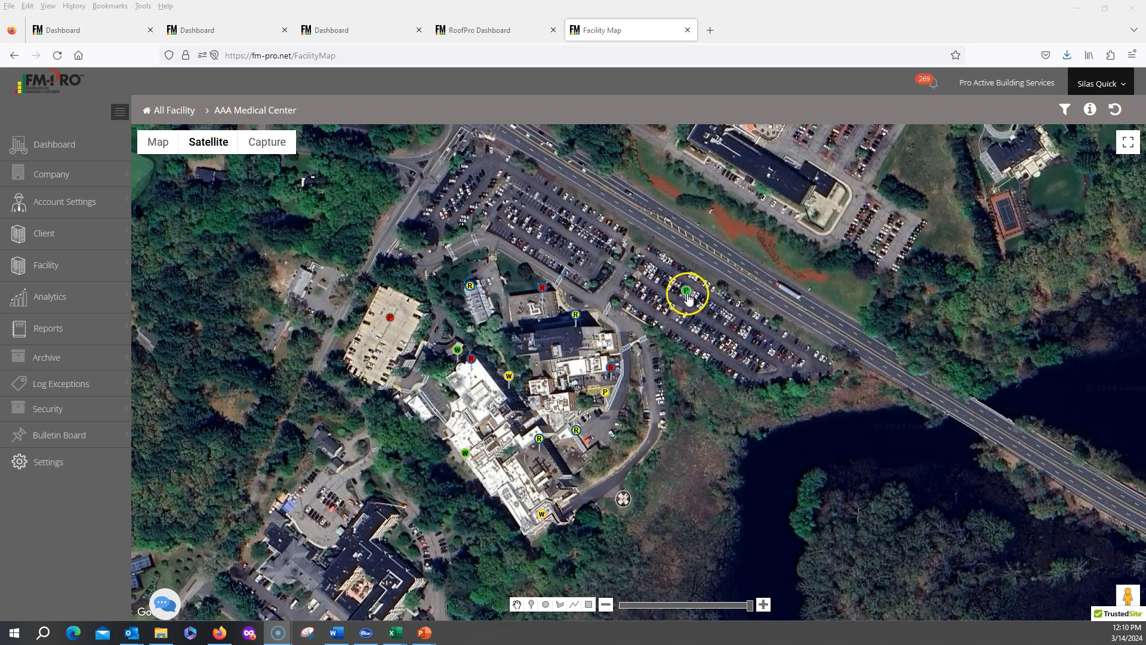
Check a parking-lot marker, then show roof section R-1's Roof Defects (1) summary.
left_click(686, 291)
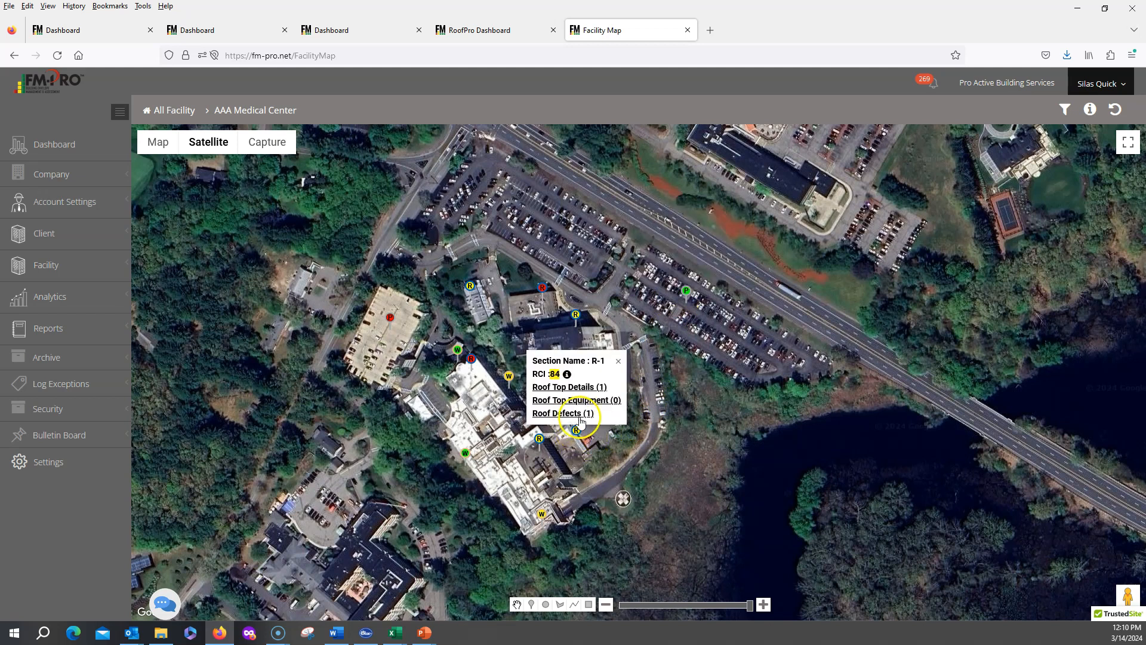
left_click(561, 413)
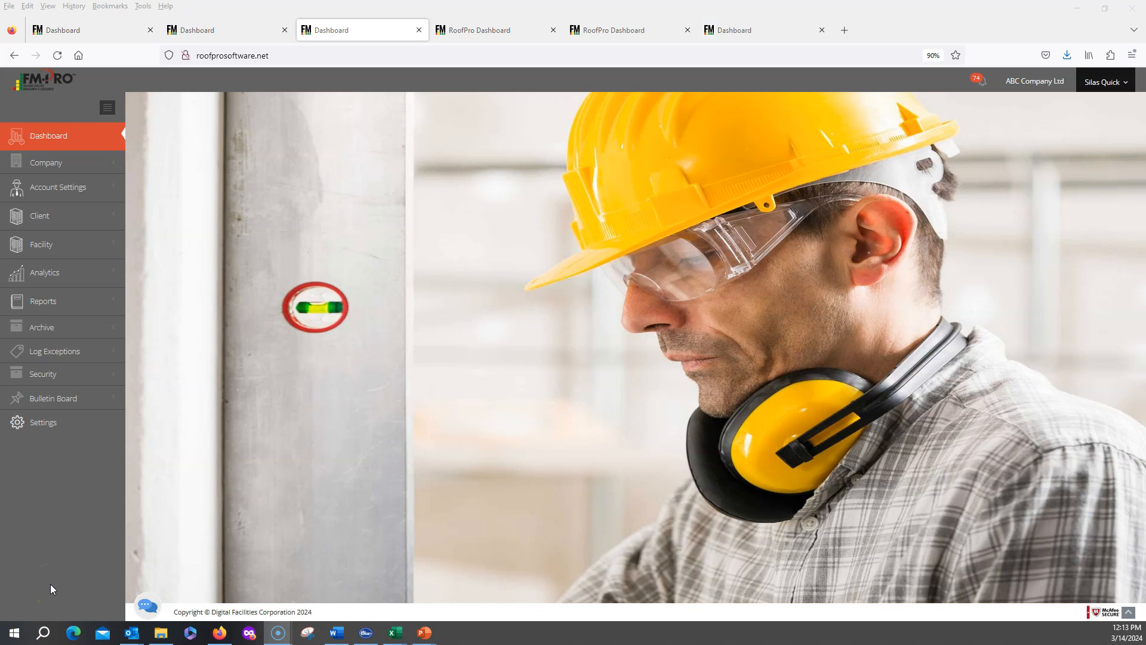
mouse_move(1103, 248)
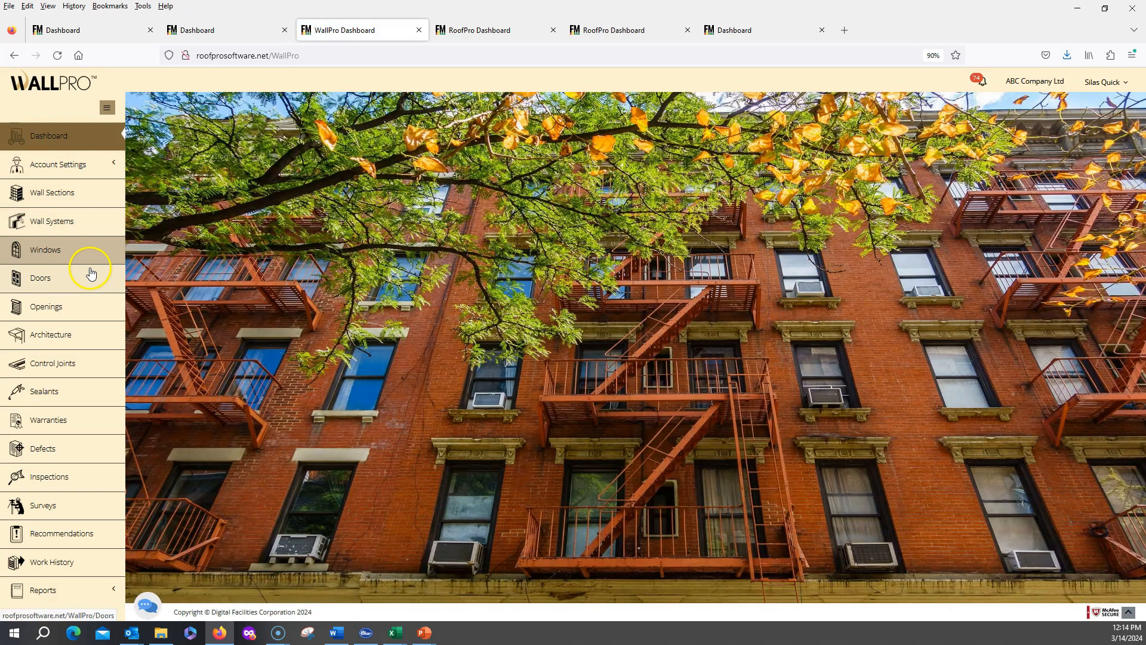
mouse_move(84, 383)
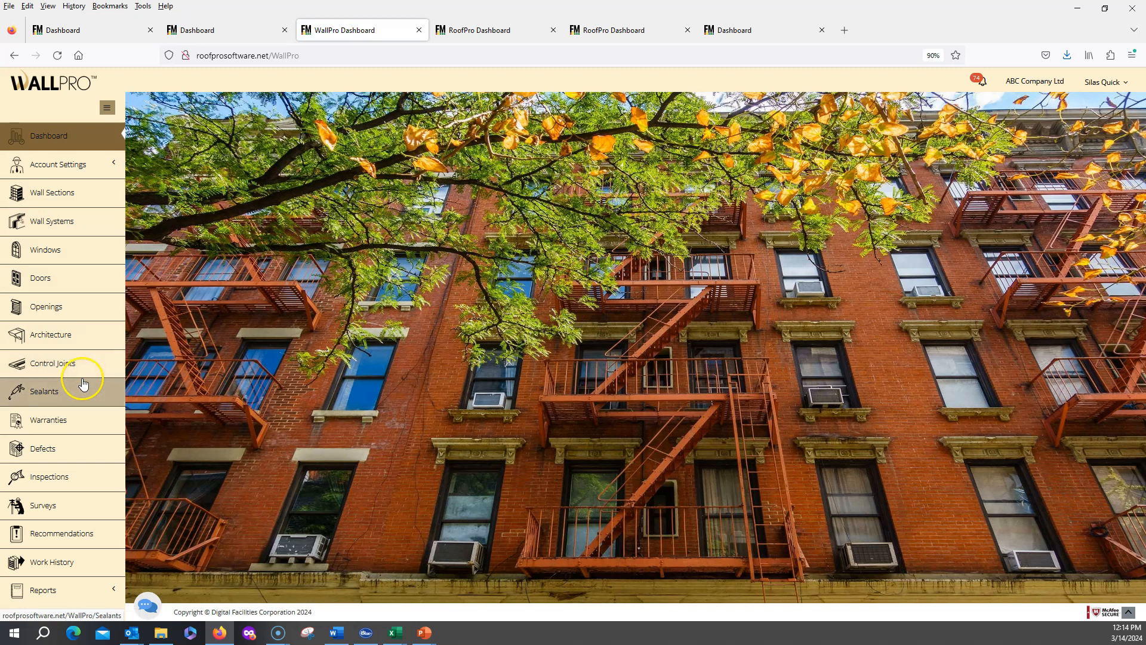
Switch from PavePro to the VTPro elevator module, then leave the browser for another program.
left_click(1103, 81)
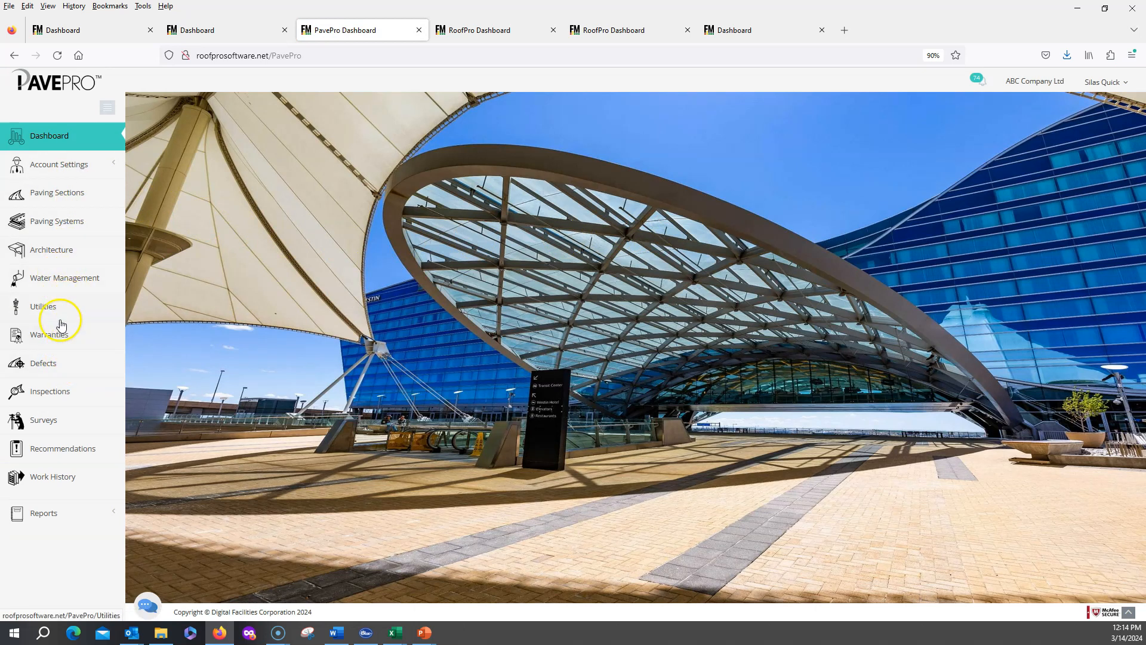
mouse_move(1129, 102)
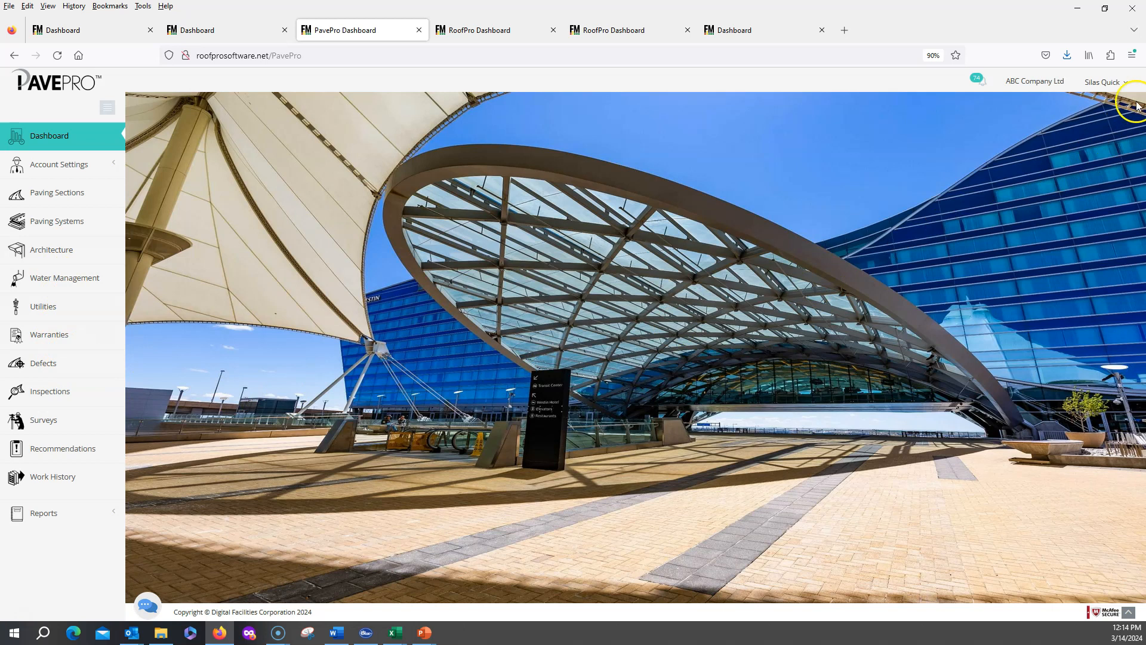
left_click(1119, 82)
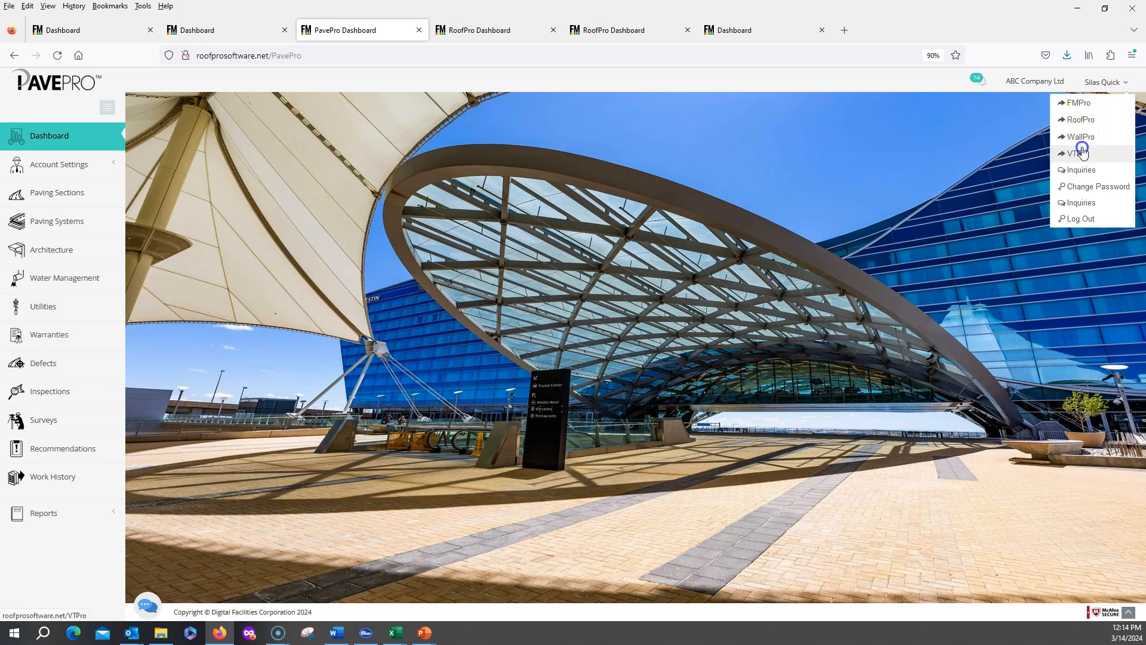
left_click(1080, 153)
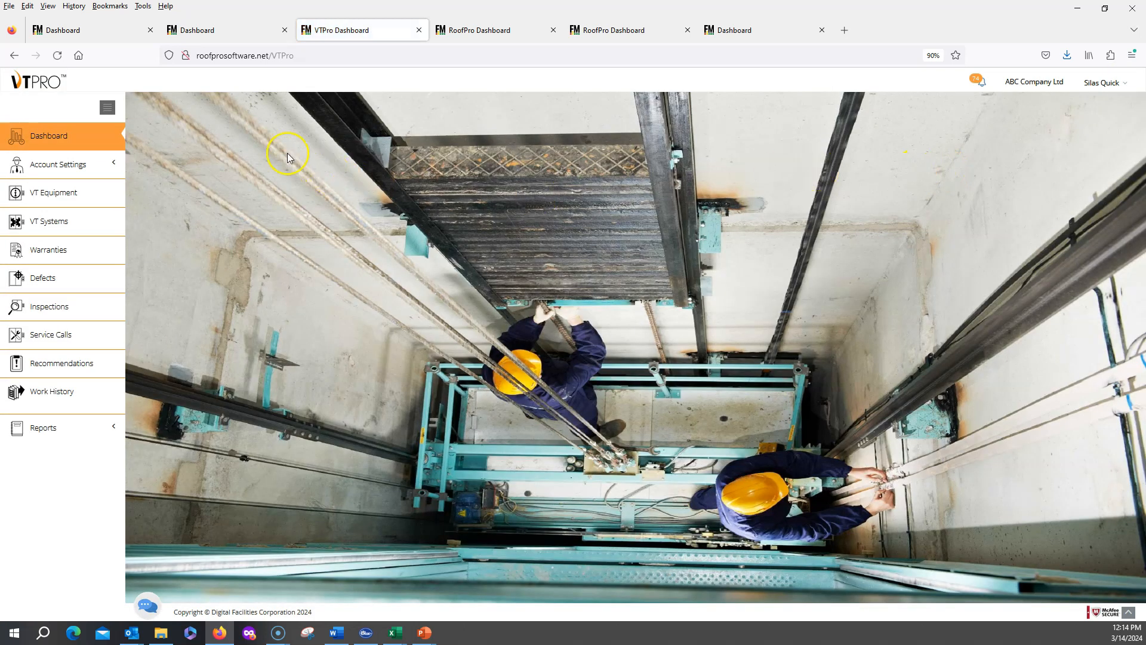
mouse_move(15, 633)
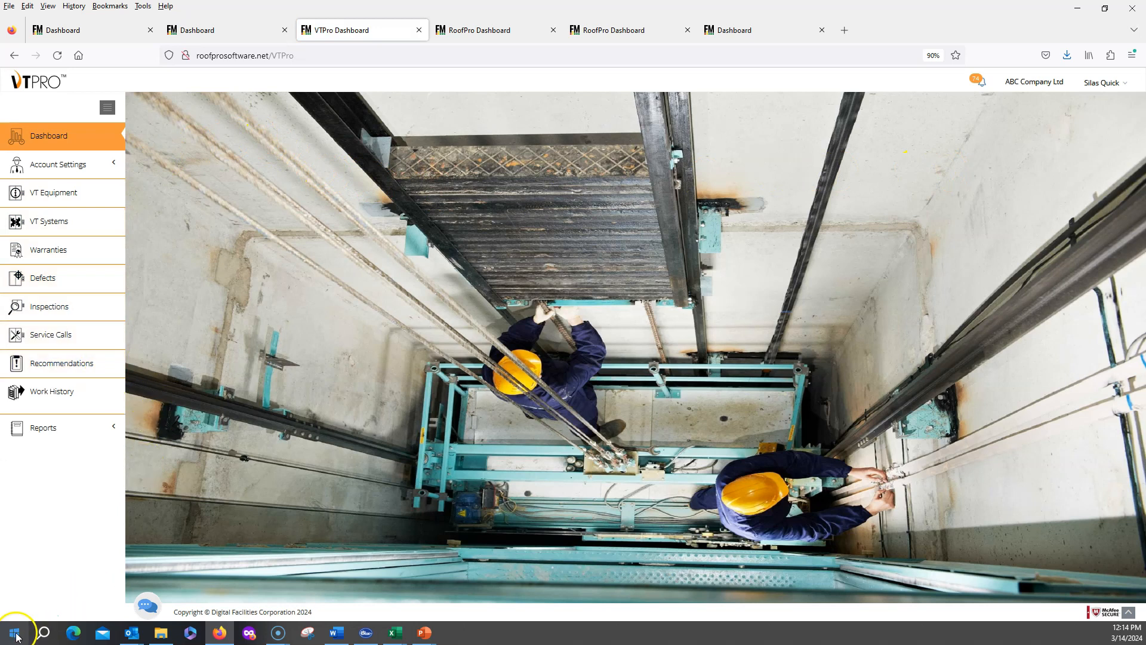
left_click(358, 30)
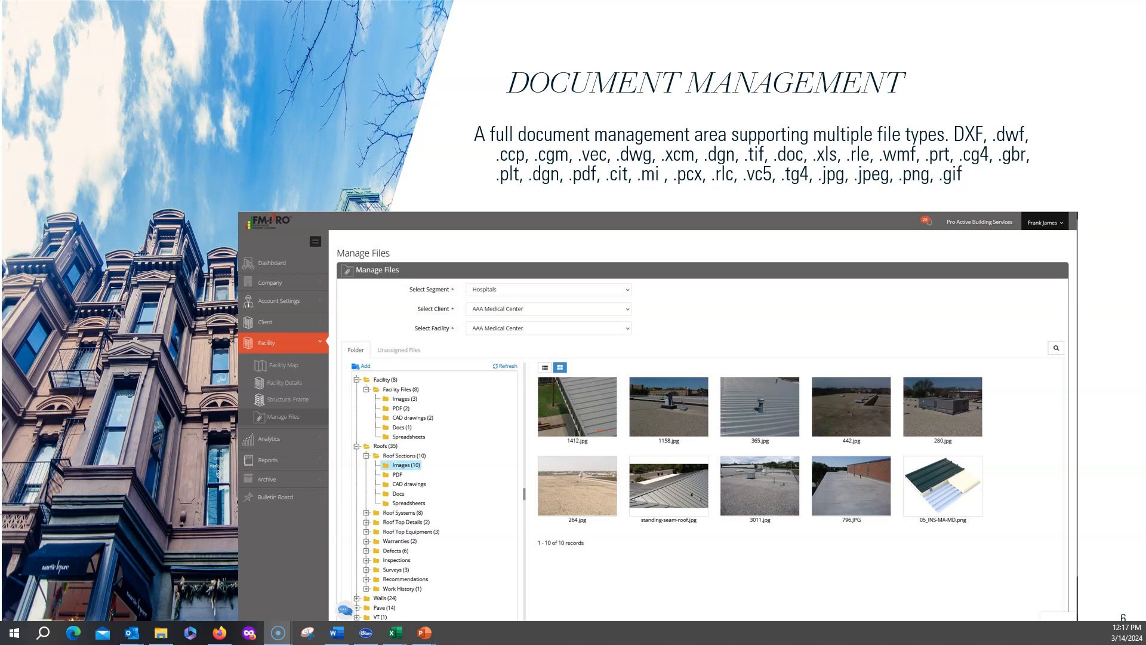
mouse_move(959, 108)
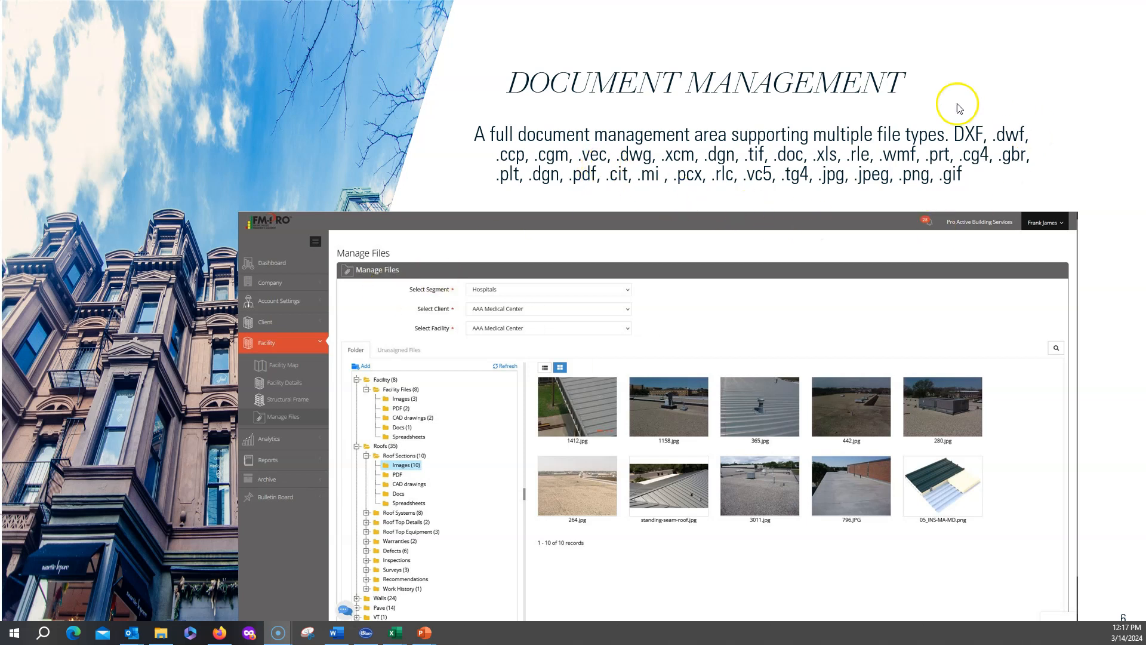
mouse_move(585, 256)
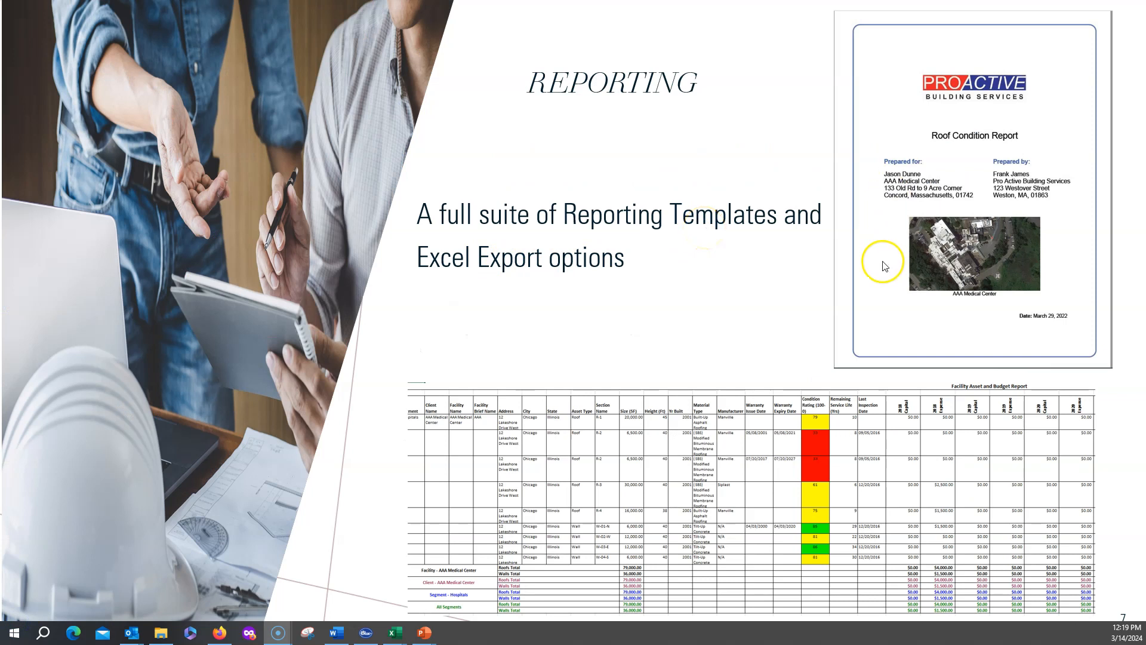
mouse_move(968, 338)
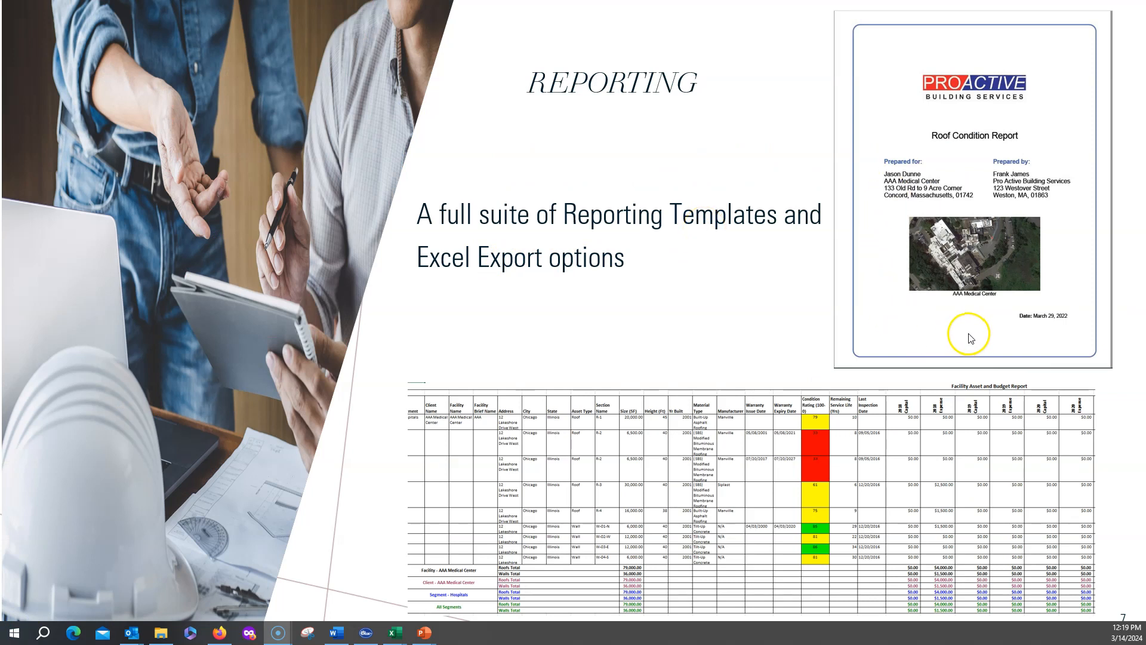
mouse_move(847, 581)
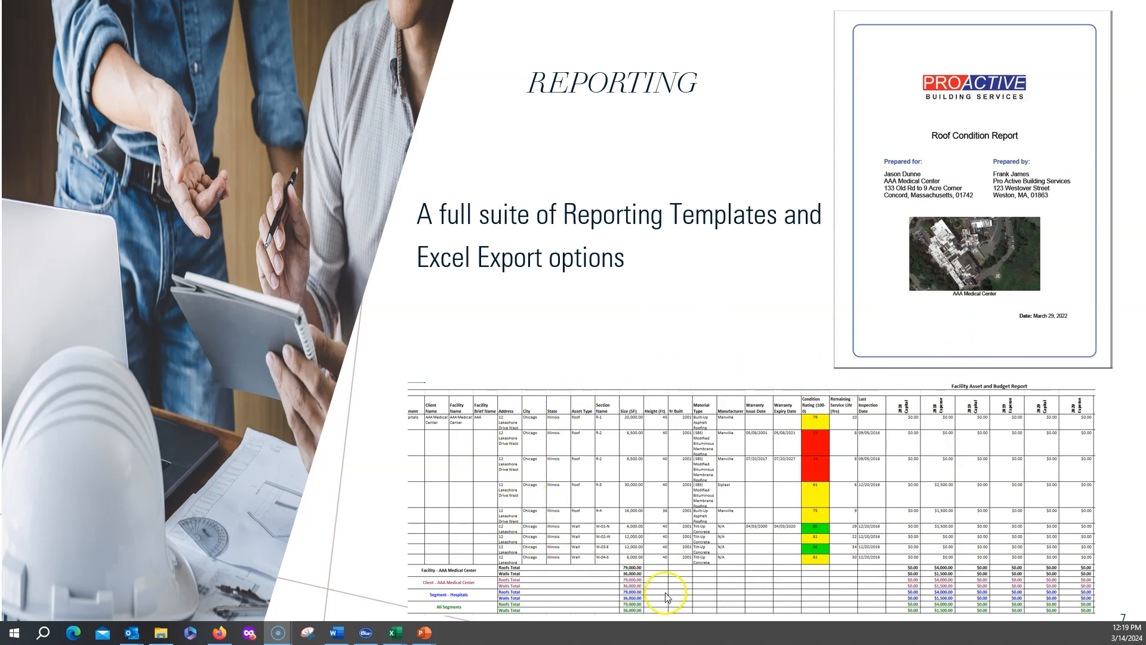
mouse_move(777, 443)
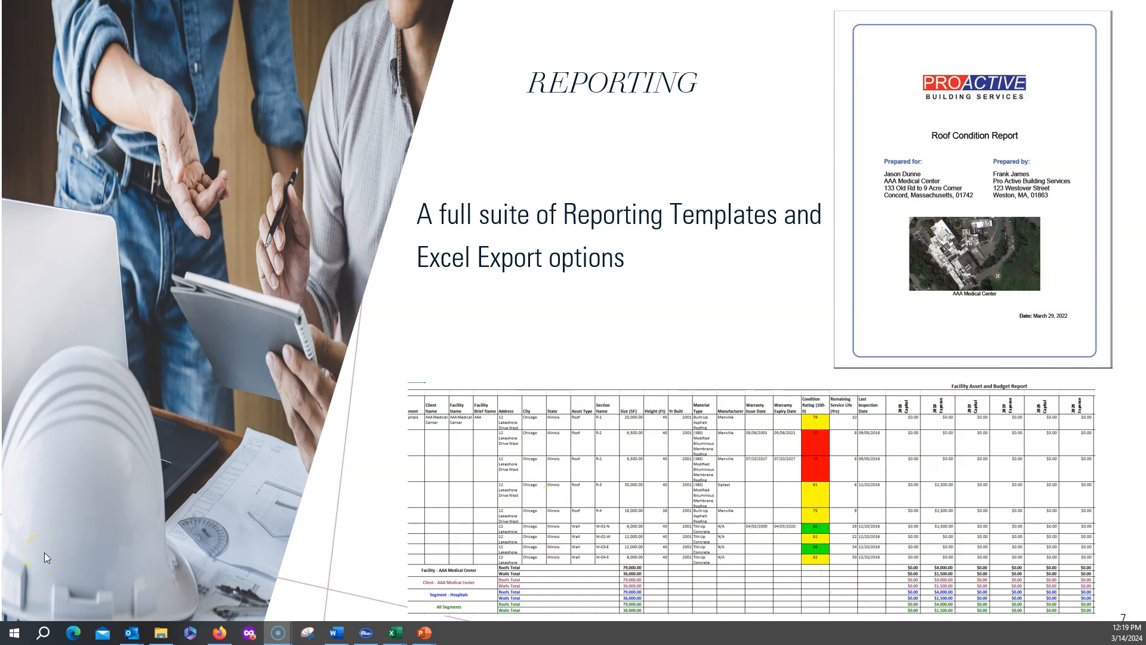
mouse_move(72, 519)
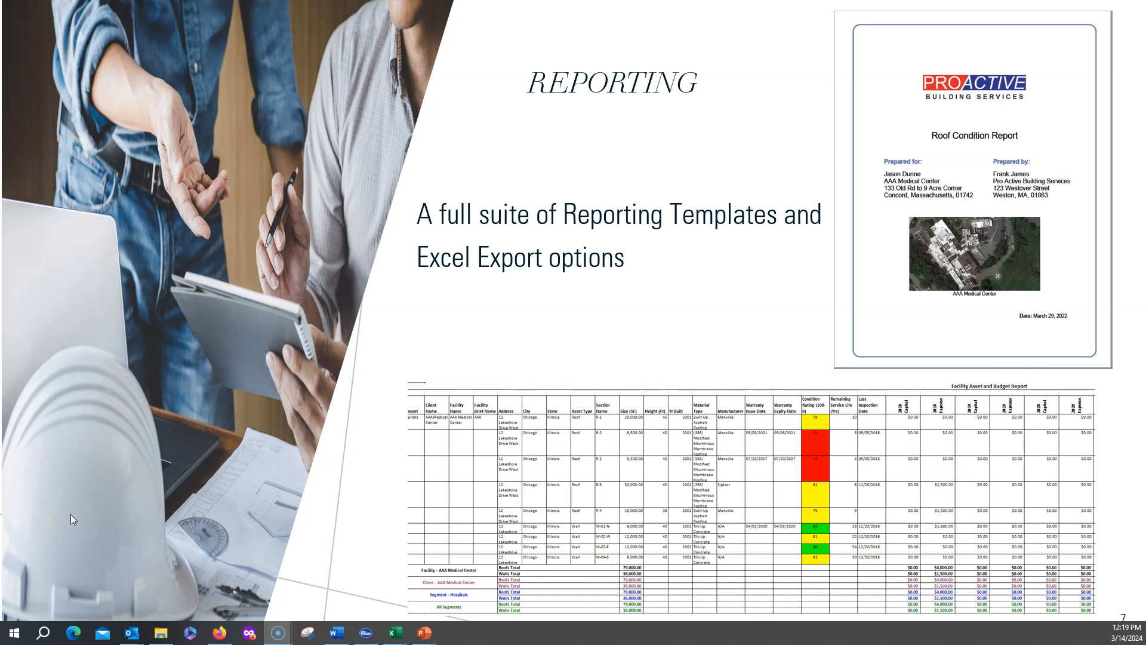